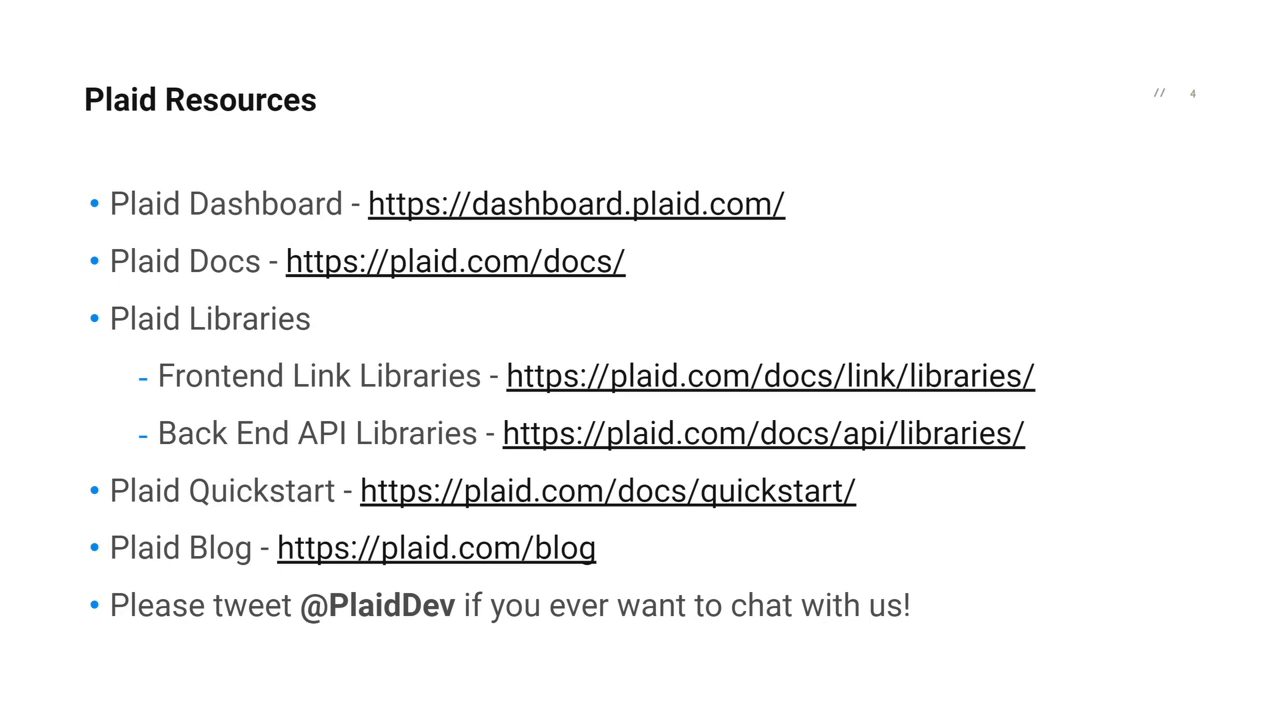
Advance from the Plaid Resources slide to the closing Summary slide.
key("Right")
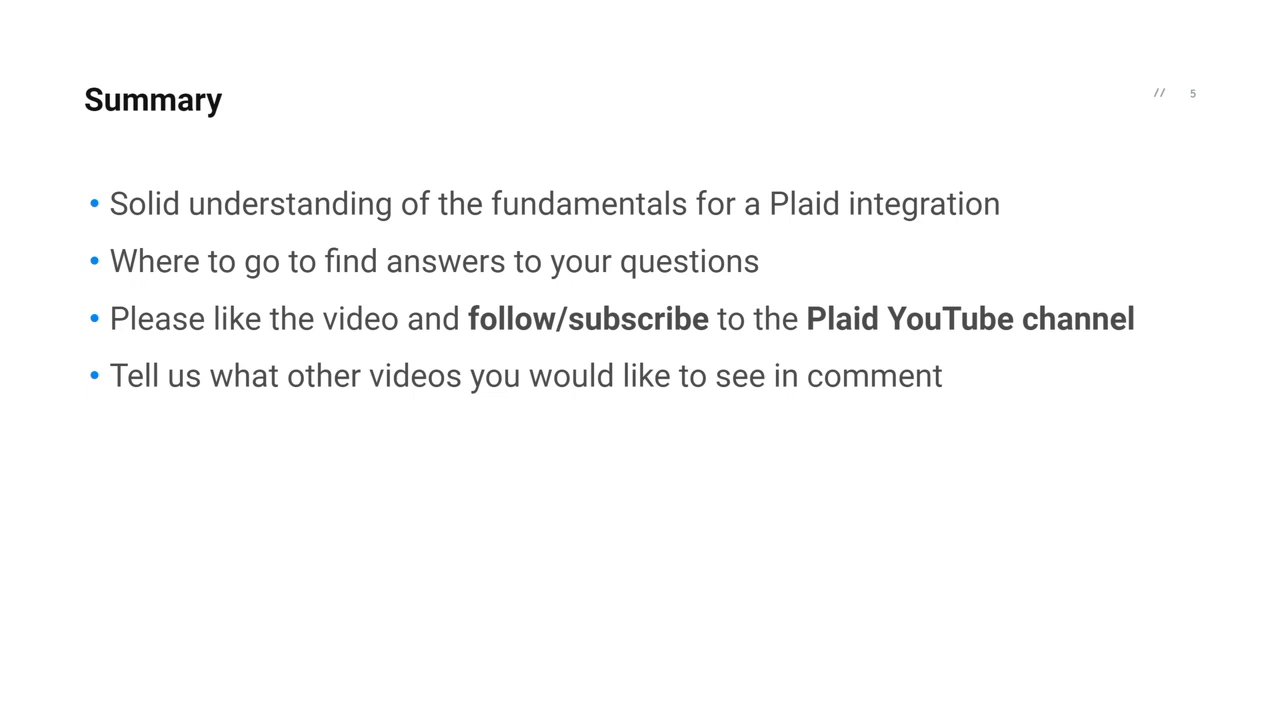